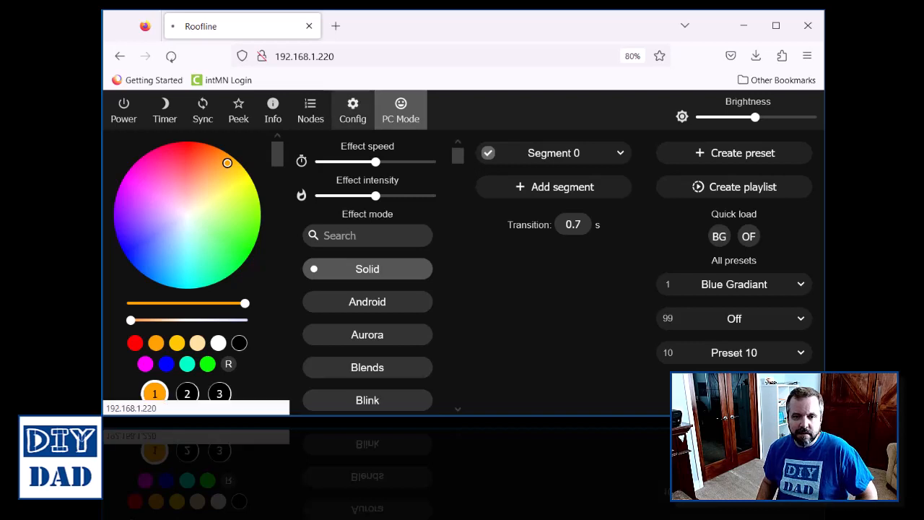
Step: Go to Config > Security & Updates and scroll through the backup and restore options
left_click(352, 103)
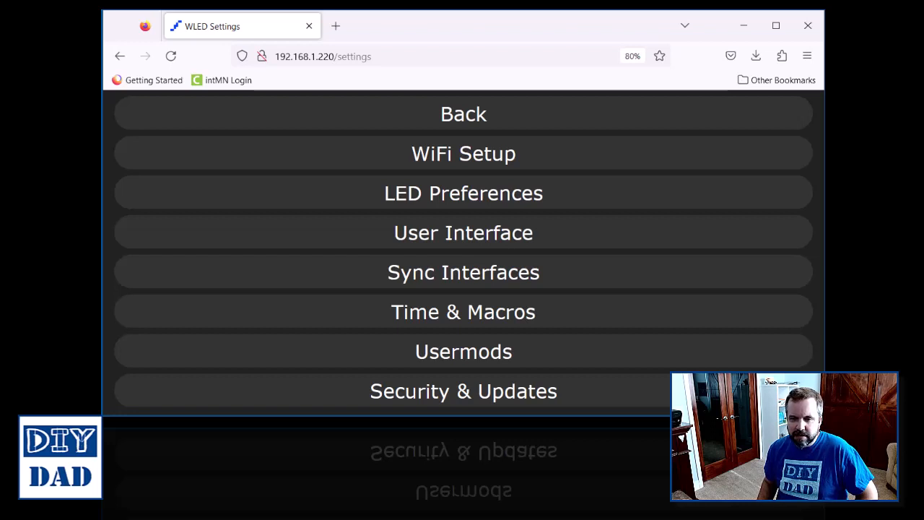
left_click(463, 390)
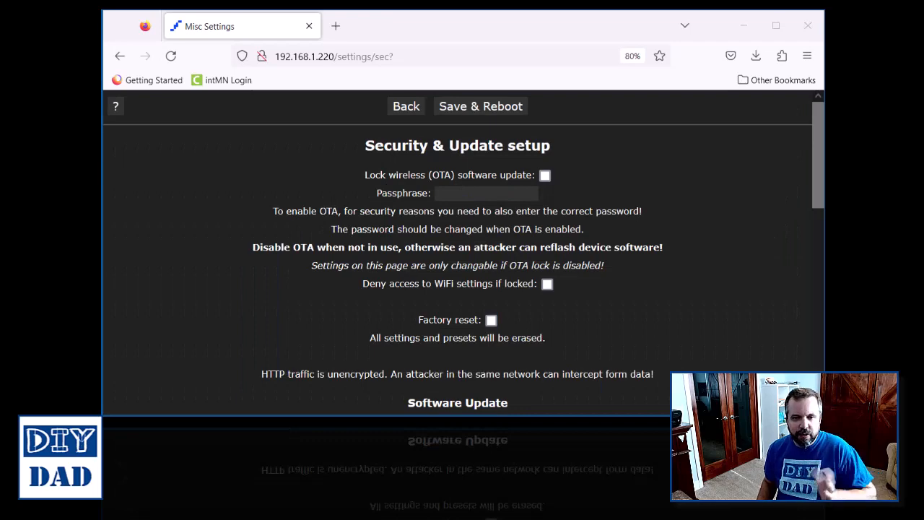
scroll("down", 3)
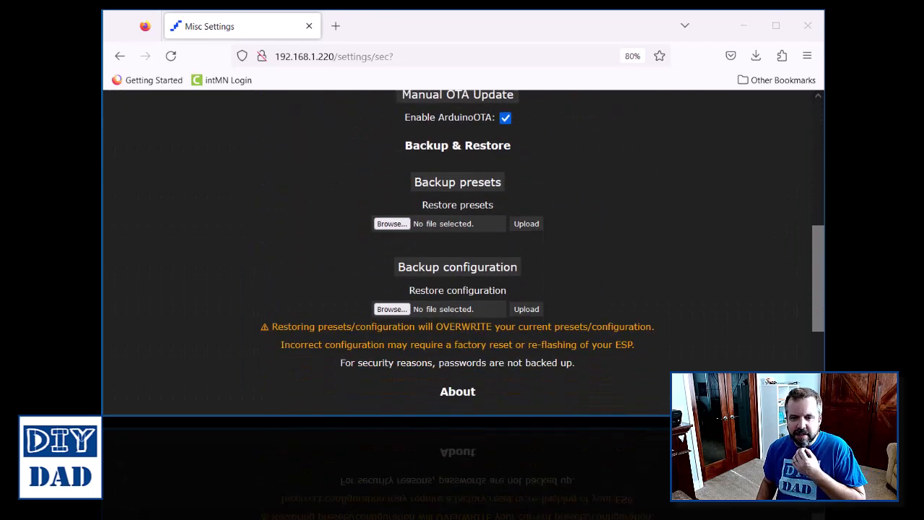
scroll("down", 3)
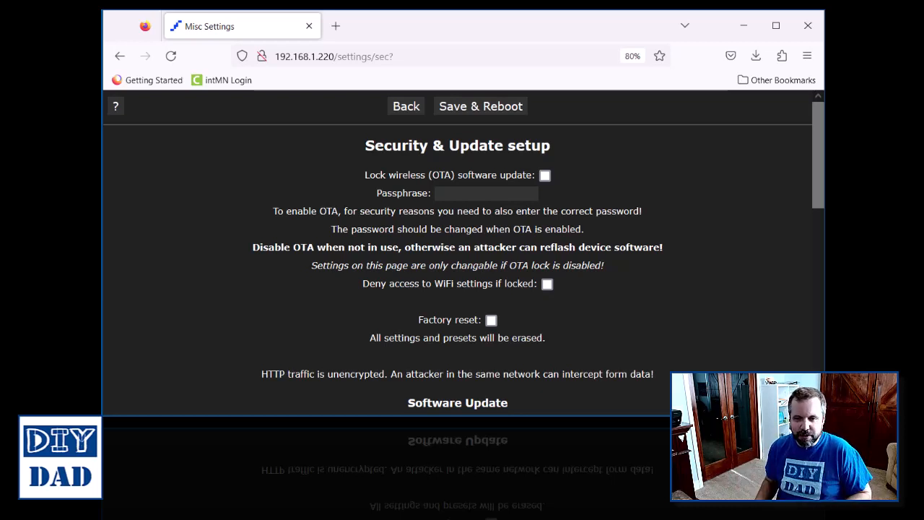
Step: Open Manual OTA Update, showing installed version 0.13.3 and release v0.14.0
scroll("down", 3)
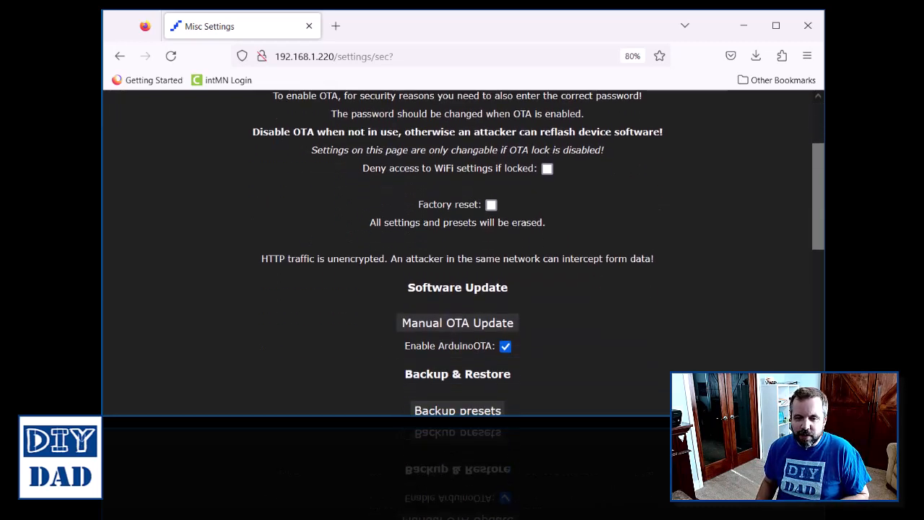
scroll("down", 3)
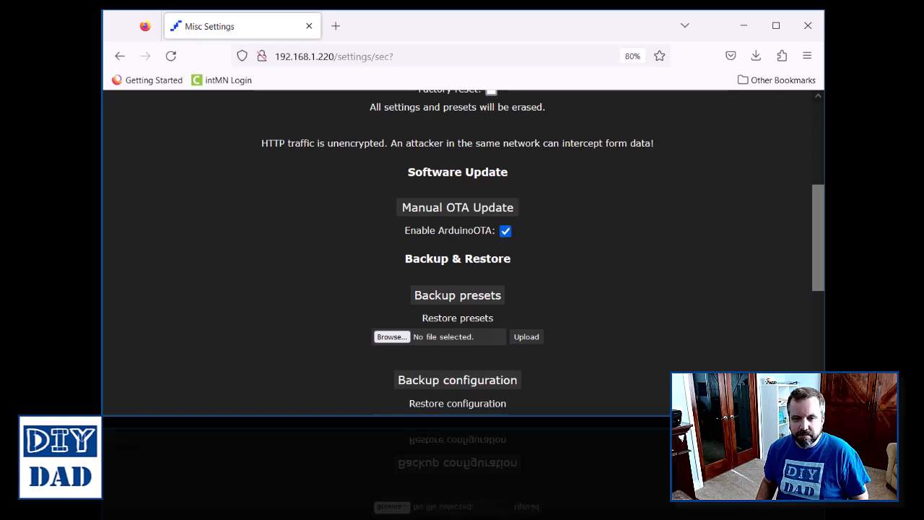
left_click(457, 207)
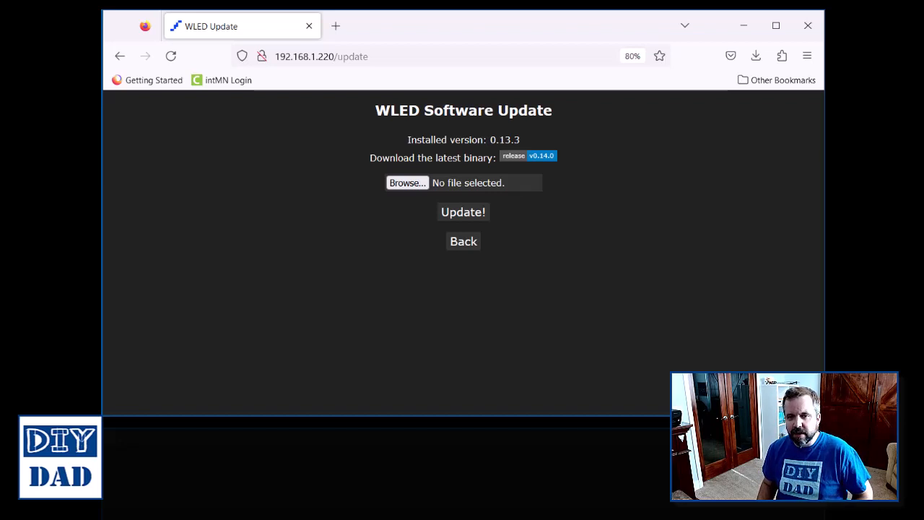
Step: Follow the v0.14.0 release link to GitHub and scroll to the firmware Assets list
left_click(541, 155)
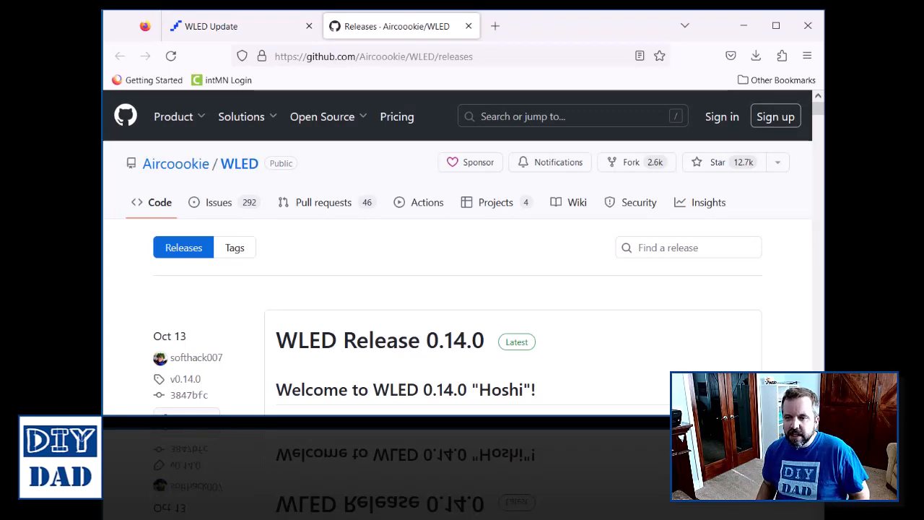
scroll("down", 3)
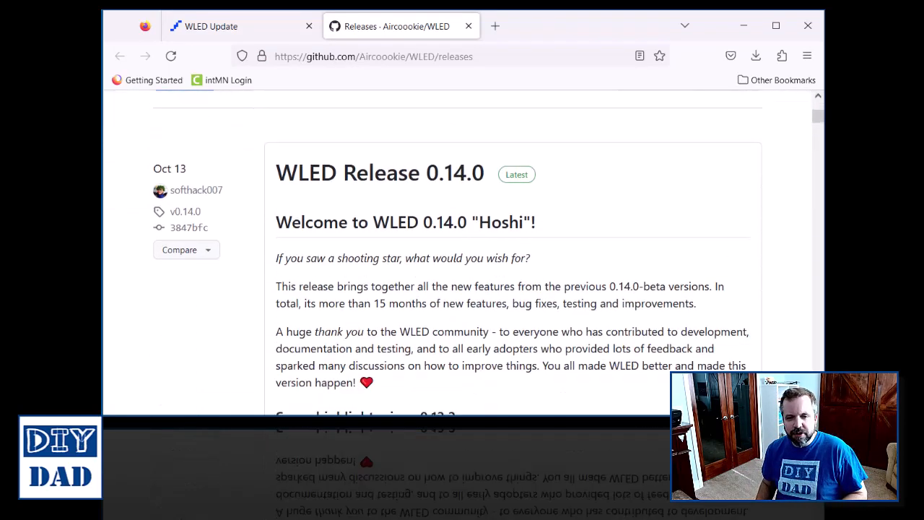
scroll("down", 3)
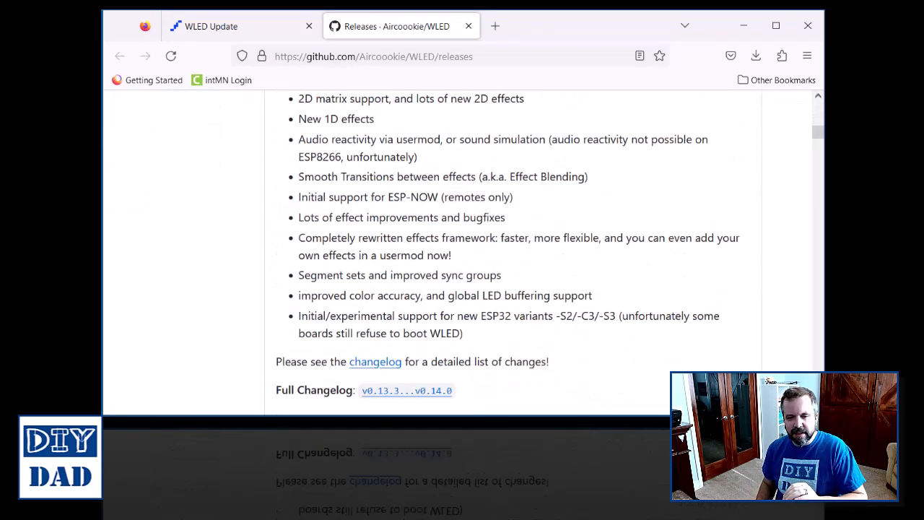
scroll("down", 3)
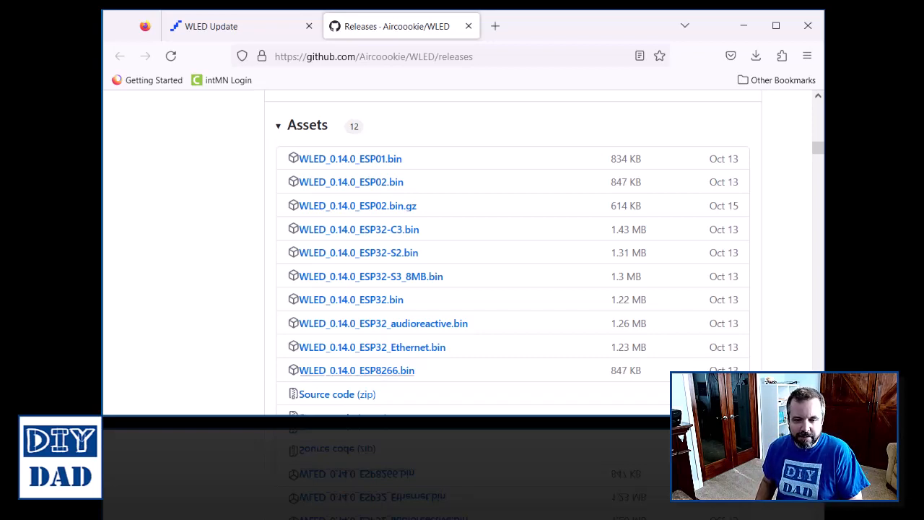
left_click(755, 56)
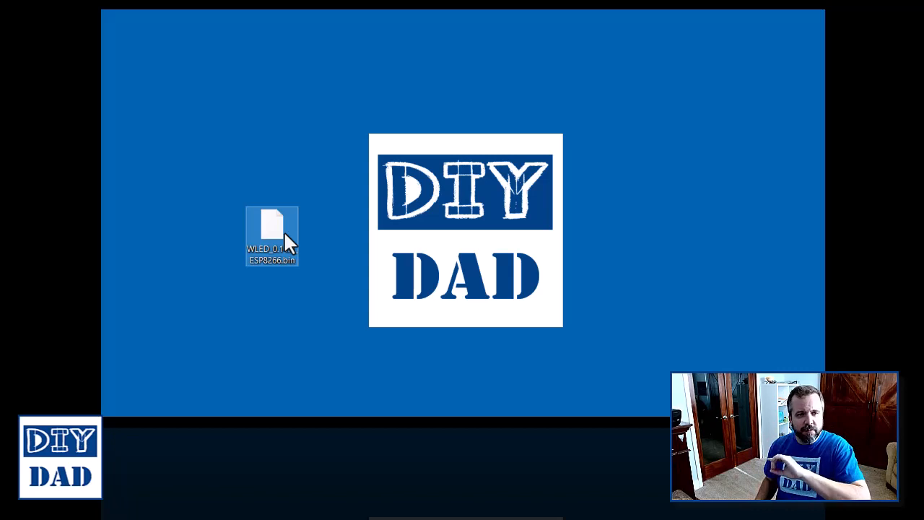
mouse_move(281, 249)
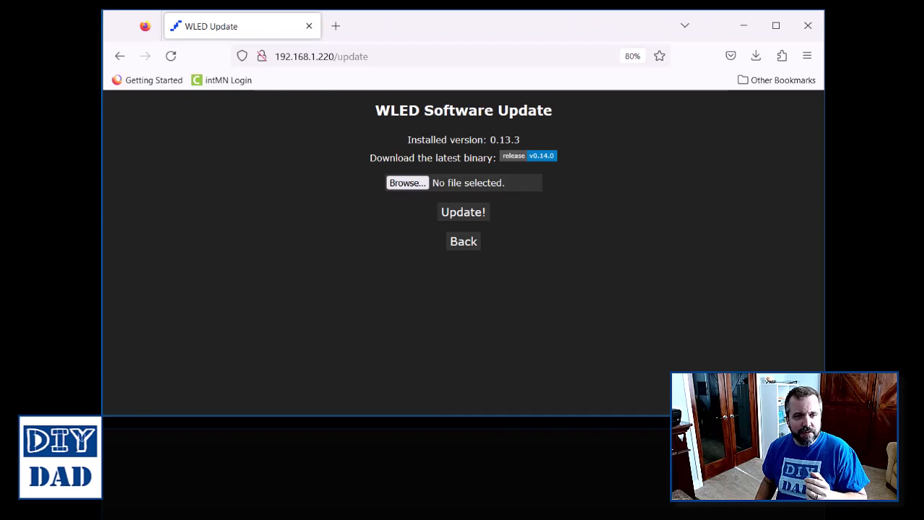
Step: Select WLED_0.14.0_ESP8266.bin from the Desktop as the firmware upload file
left_click(407, 183)
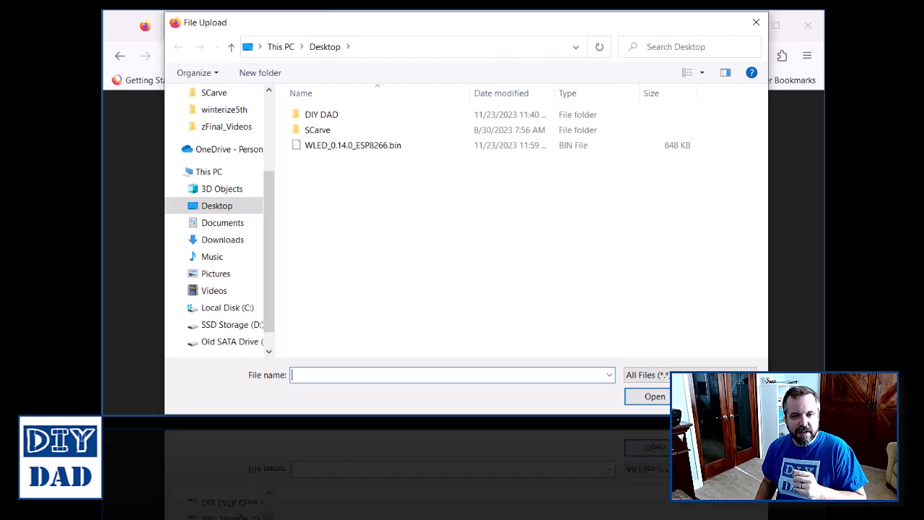
left_click(353, 146)
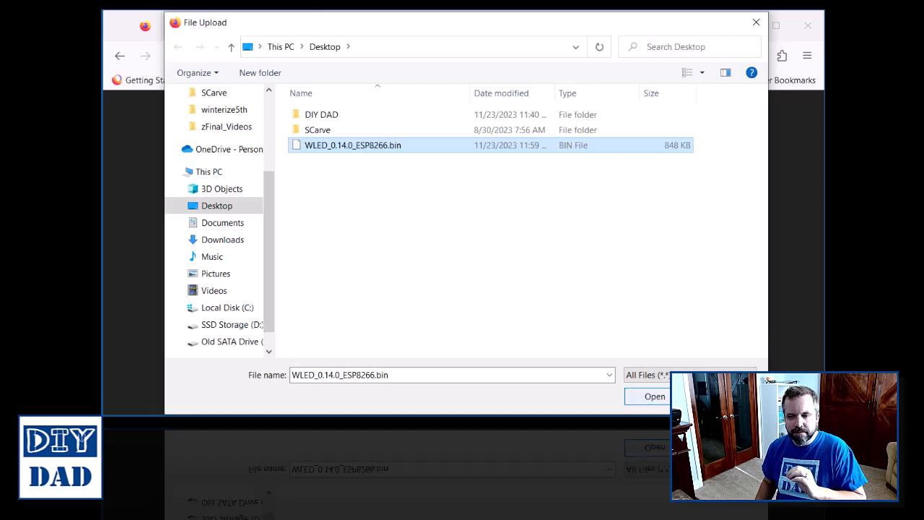
left_click(654, 395)
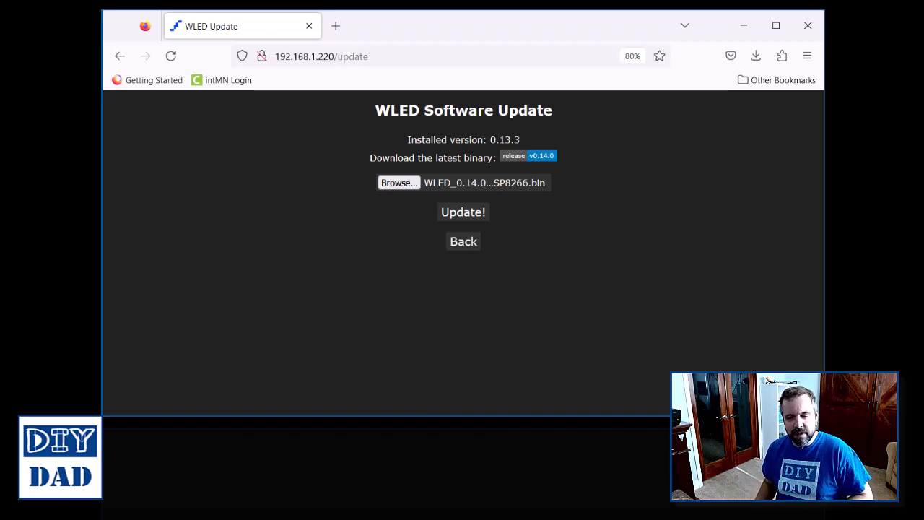
Step: Upload the 0.14.0 firmware with Update! and let the controller reboot
left_click(463, 212)
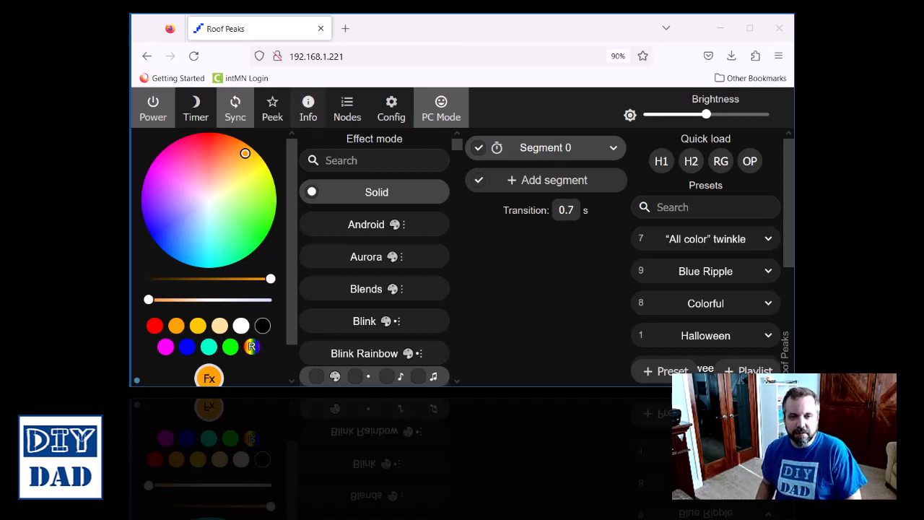
Step: Open Config > Security & Updates and confirm About reports WLED 0.14.0
left_click(391, 107)
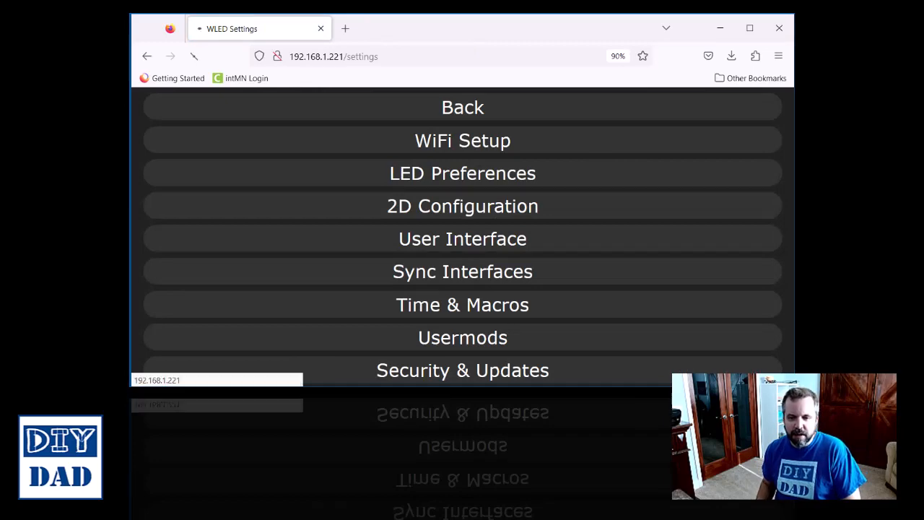
left_click(462, 370)
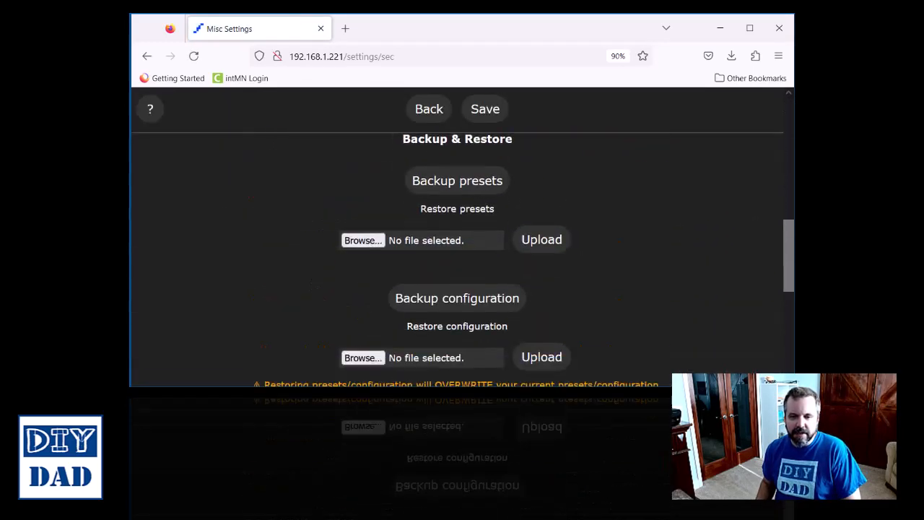
scroll("down", 3)
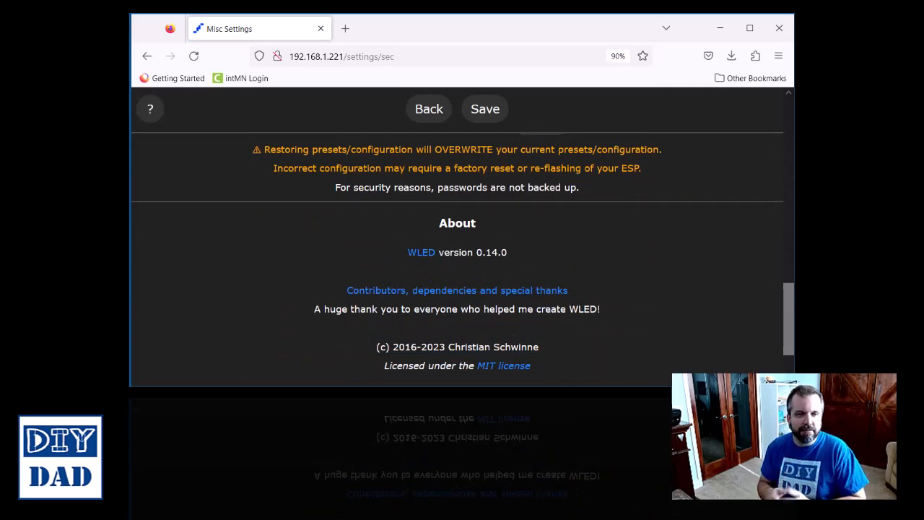
scroll("up", 3)
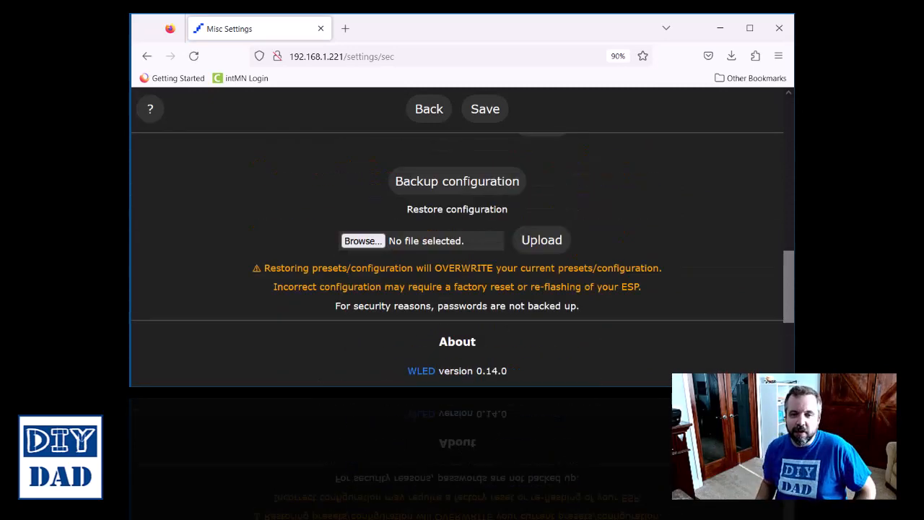